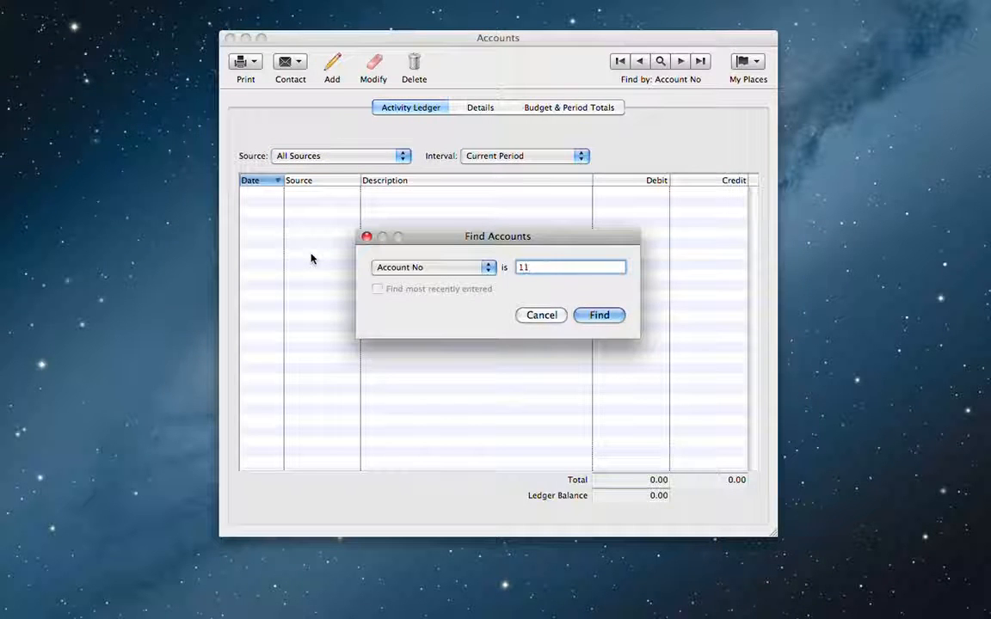
- Export All Account Information with Send to Spreadsheet, producing a workbook listing the accounts
left_click(599, 315)
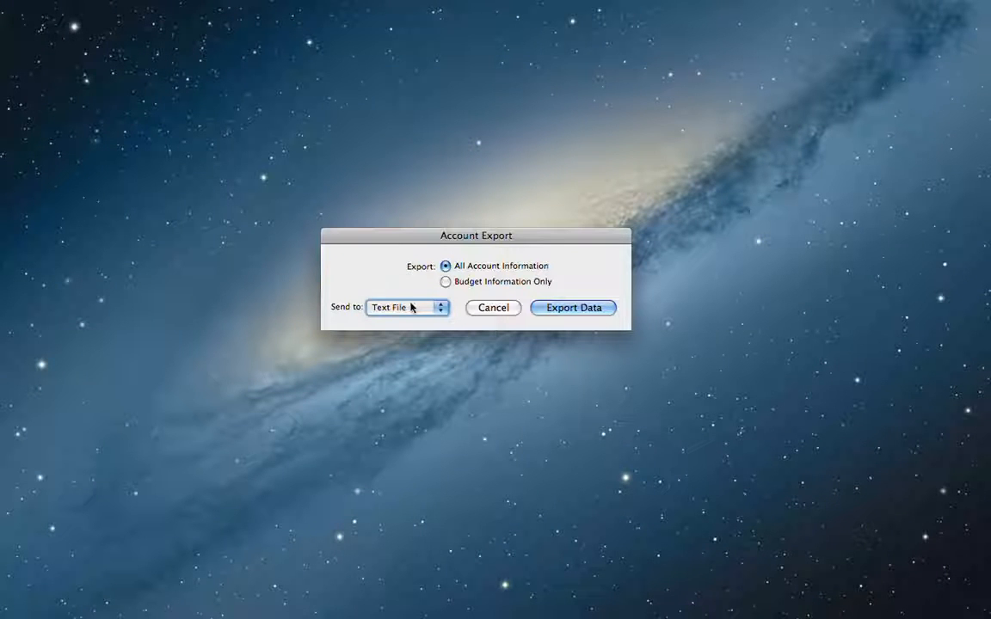
mouse_move(419, 323)
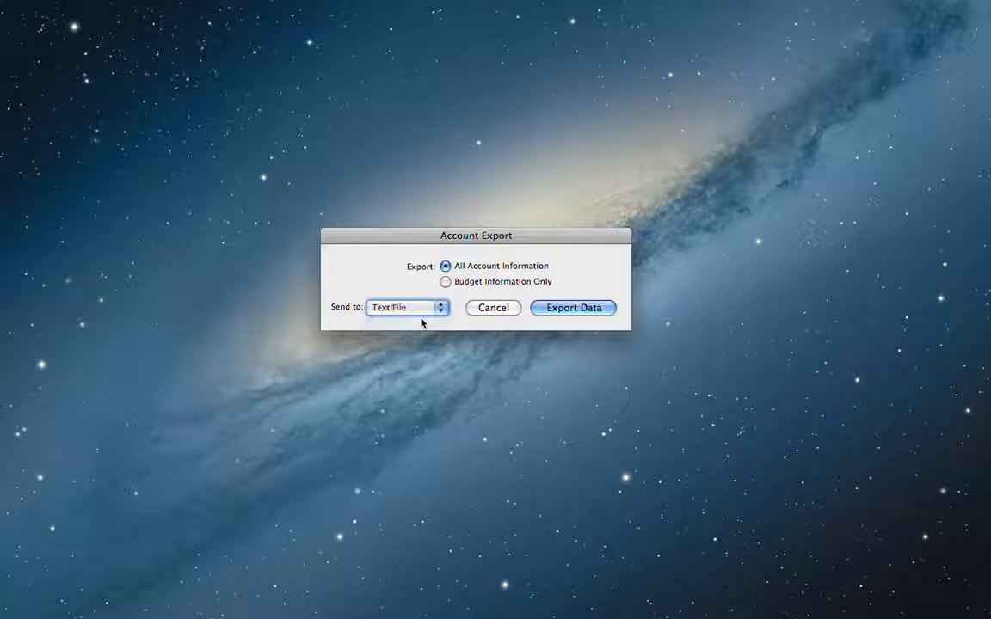
left_click(406, 306)
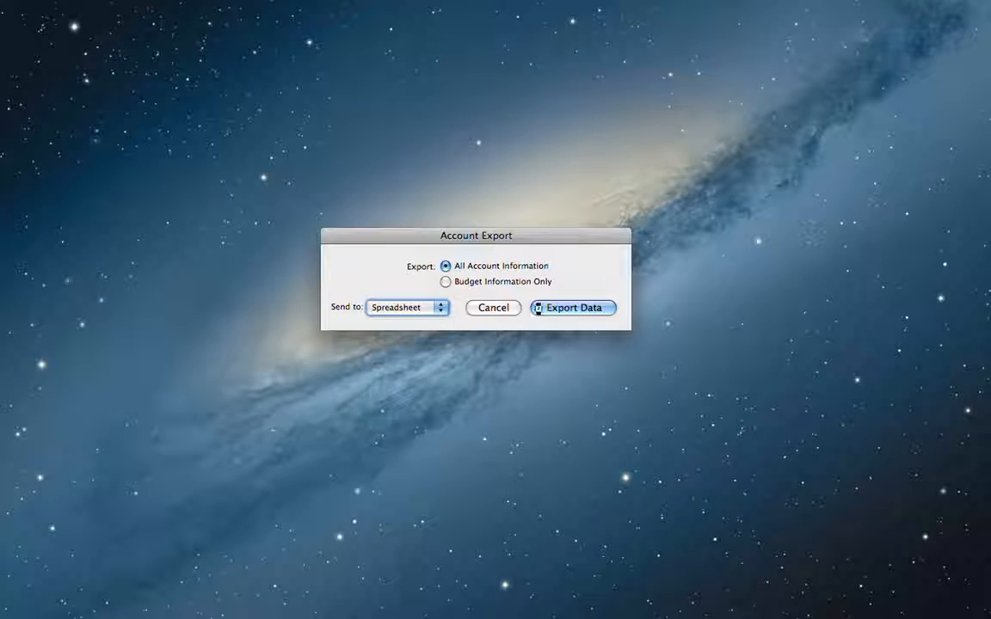
left_click(573, 306)
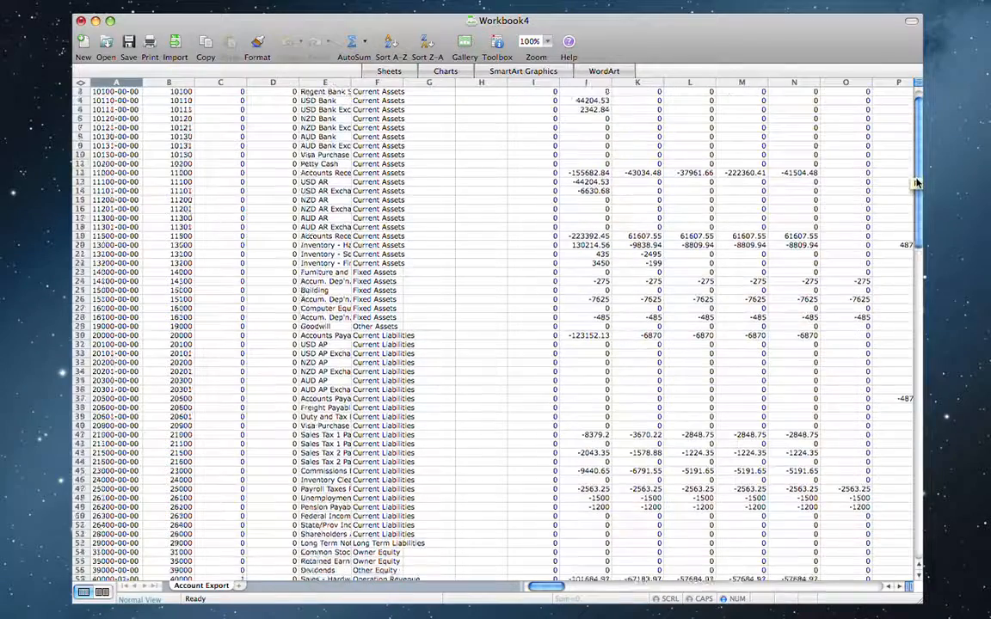
scroll("down", 3)
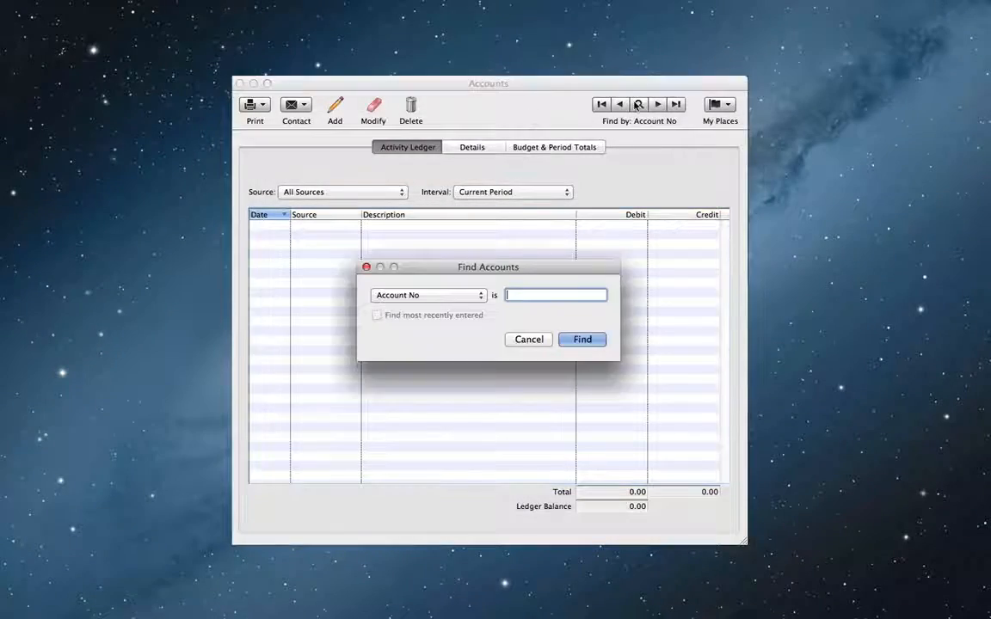
- Load the City First Checking ledger with its interval options, then move to the Accounts Payable area
left_click(582, 339)
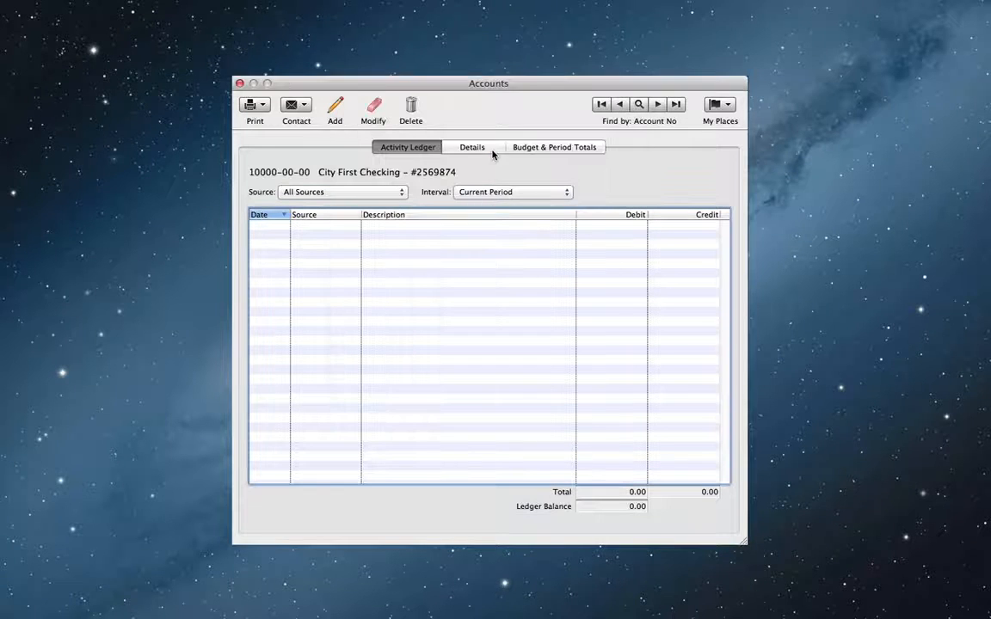
left_click(512, 193)
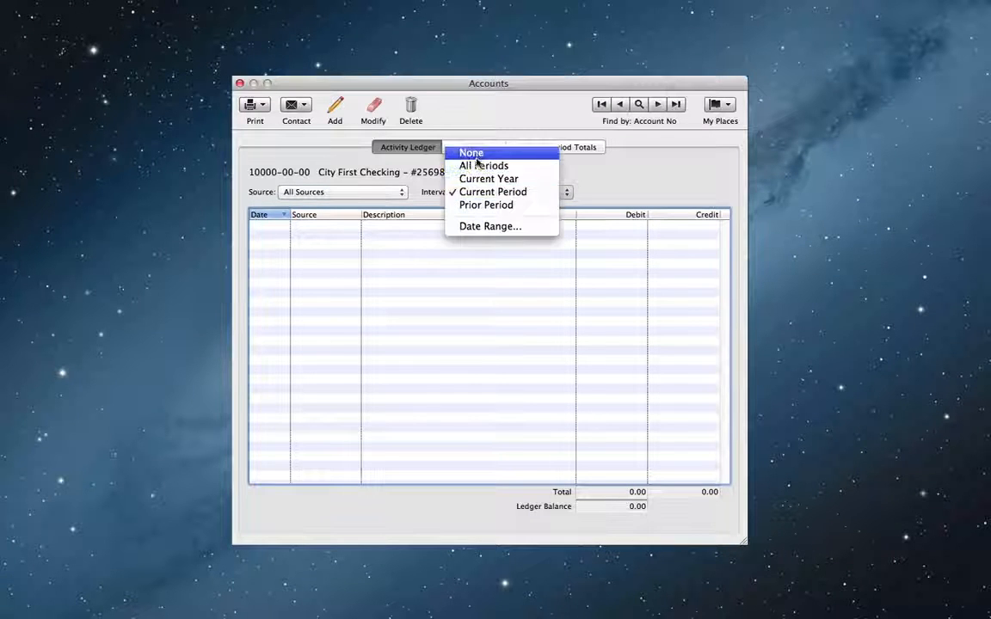
left_click(471, 153)
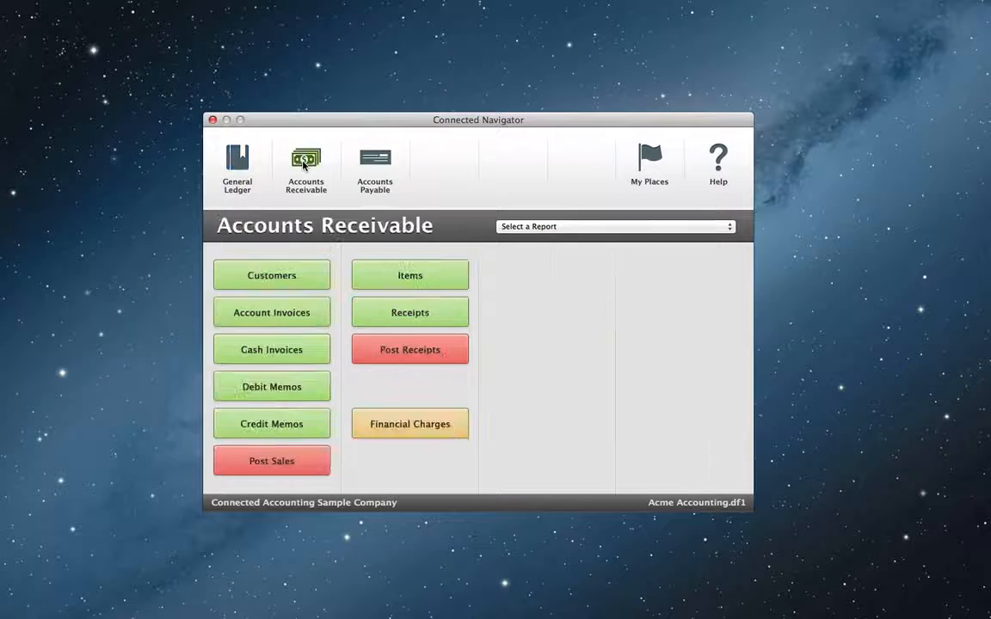
left_click(375, 163)
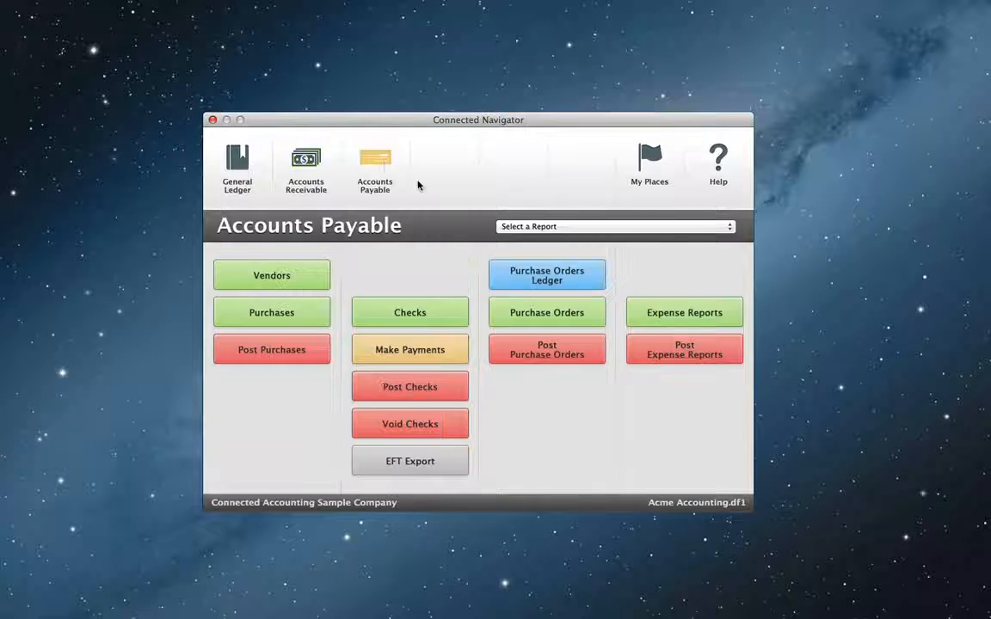
mouse_move(526, 185)
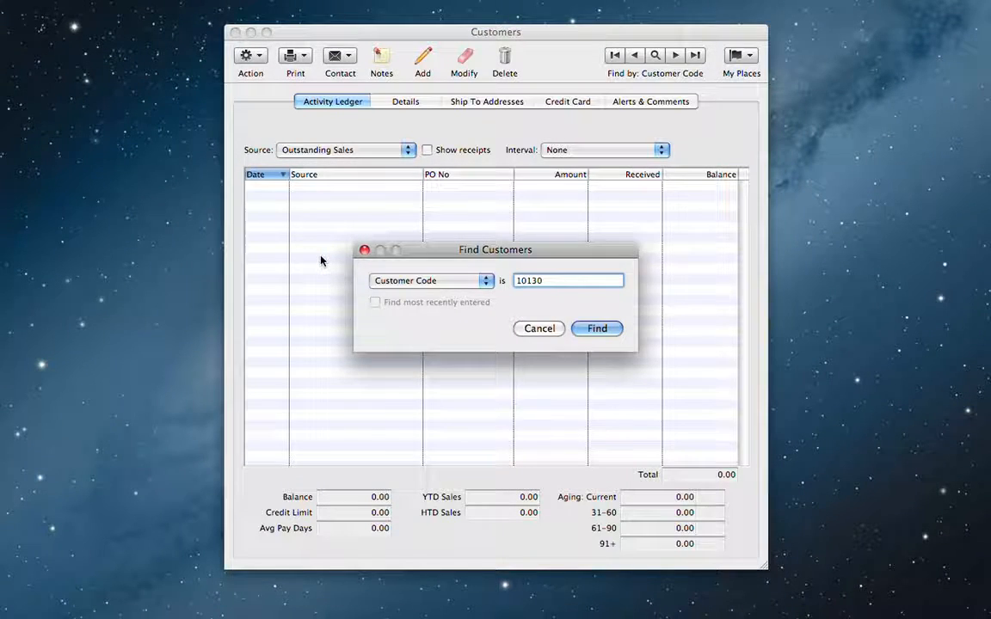
- Find Great North Clothing, review outstanding invoice 50076 from its ledger, and return to Accounts Receivable
left_click(596, 327)
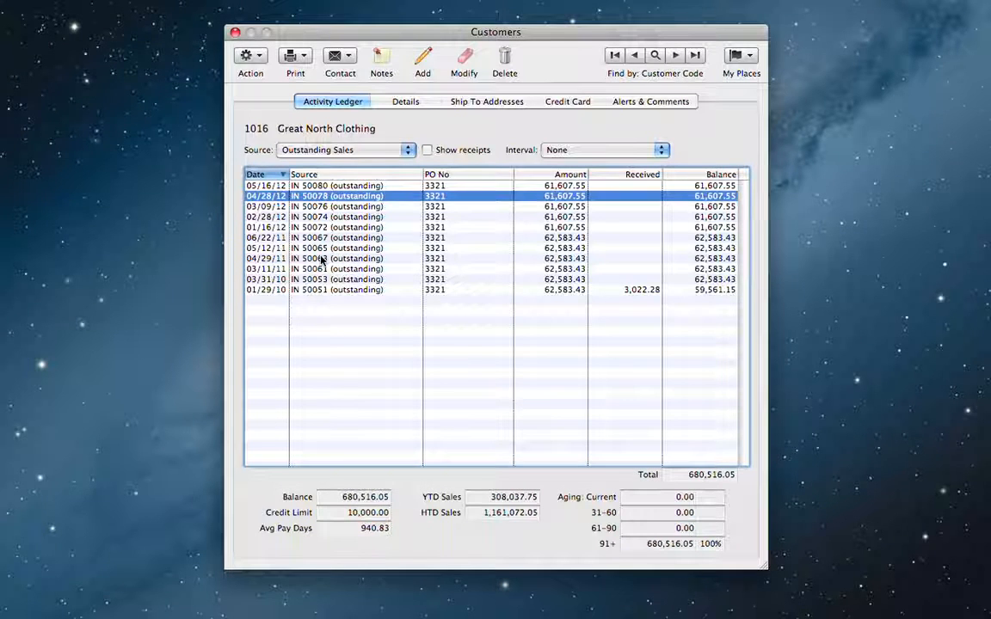
double_click(337, 207)
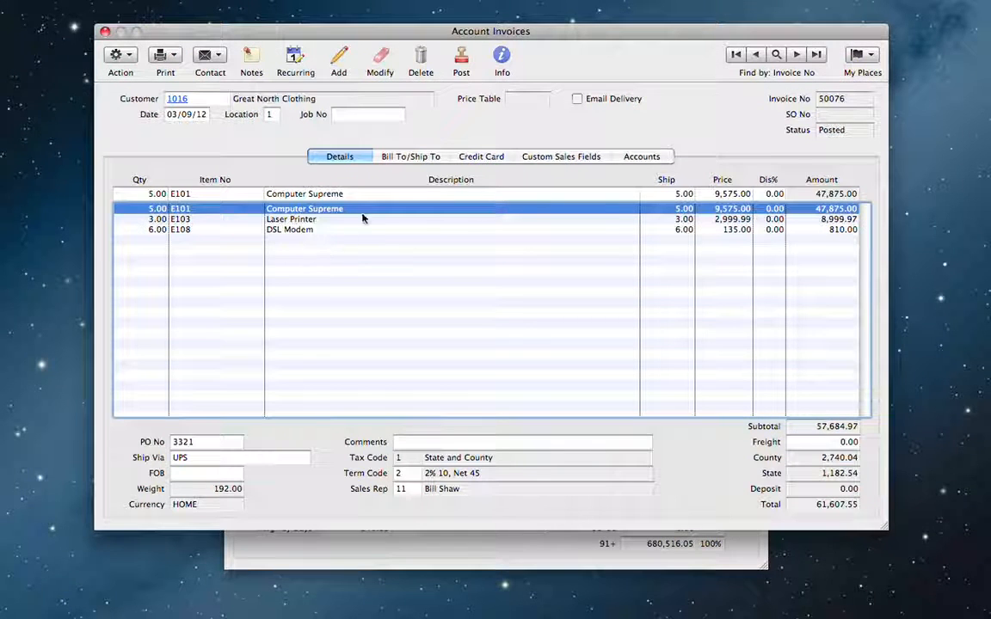
left_click(410, 155)
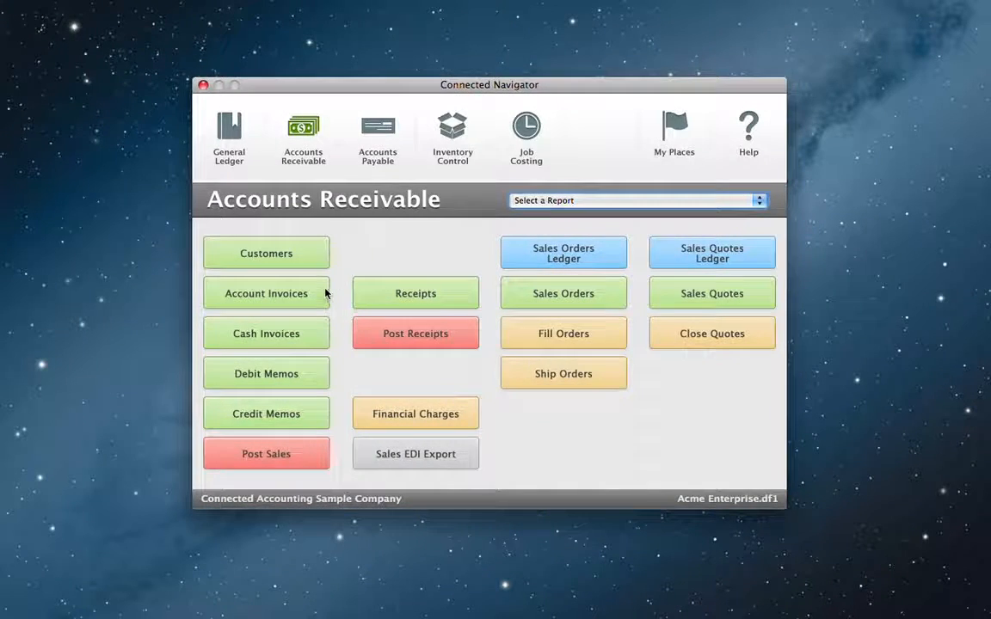
- Load invoice 50001 for Accountek Solutions, view its Bill To/Ship To addresses and notes, then show Inventory Control
left_click(265, 293)
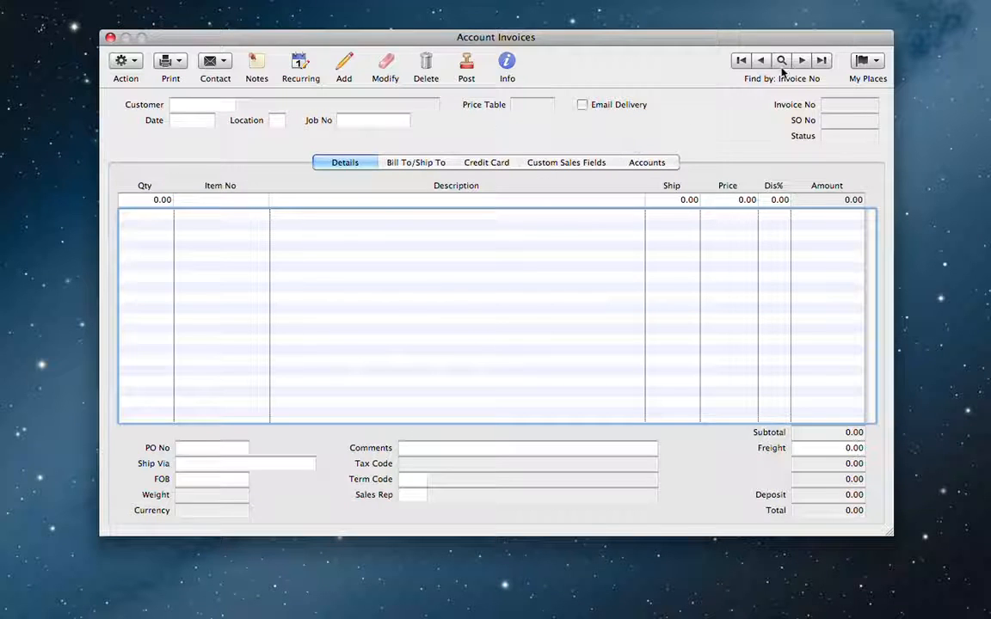
left_click(801, 61)
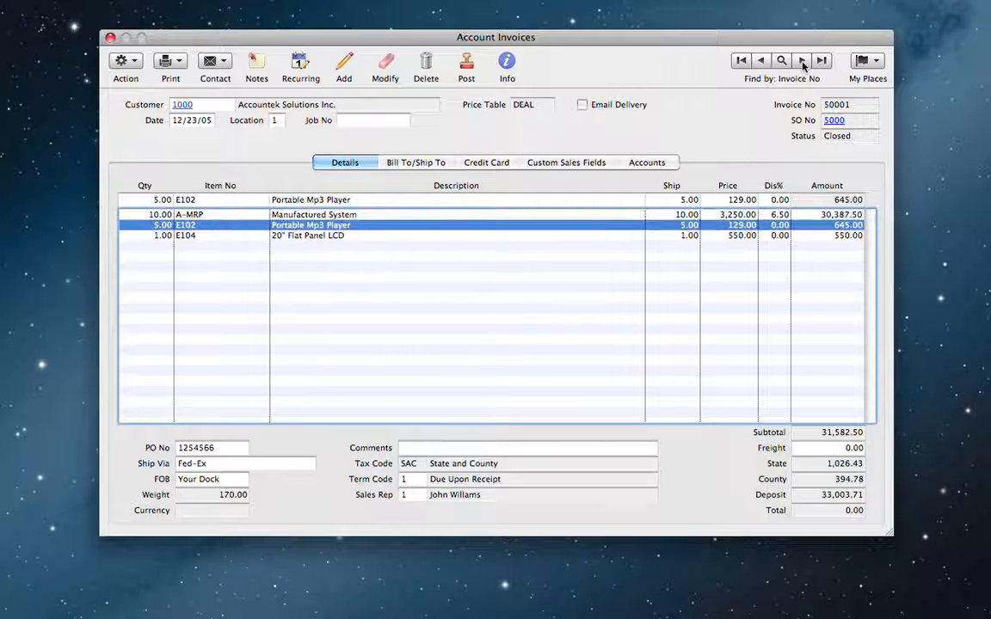
left_click(417, 162)
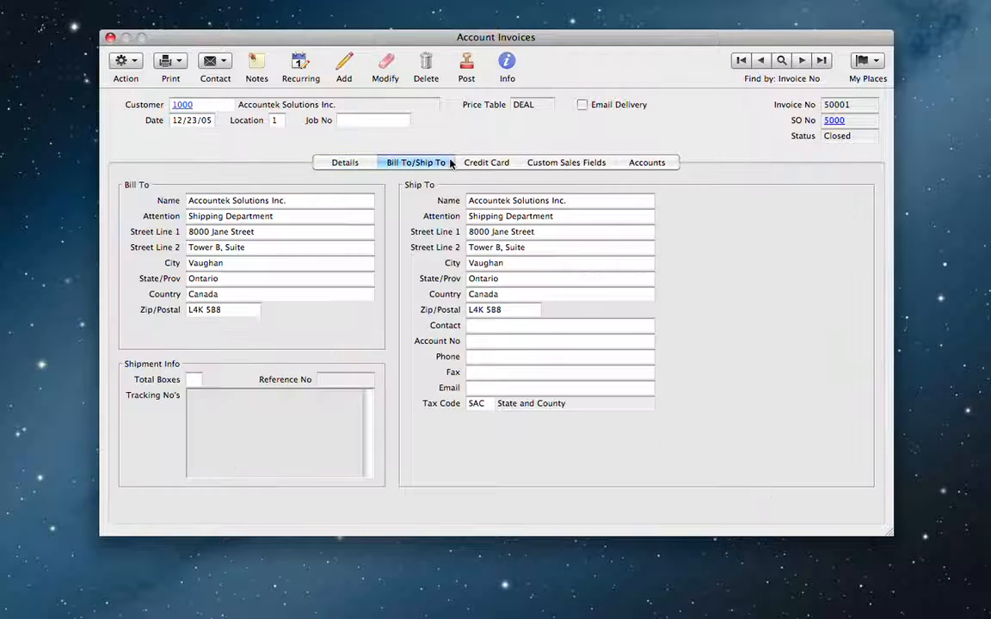
left_click(257, 65)
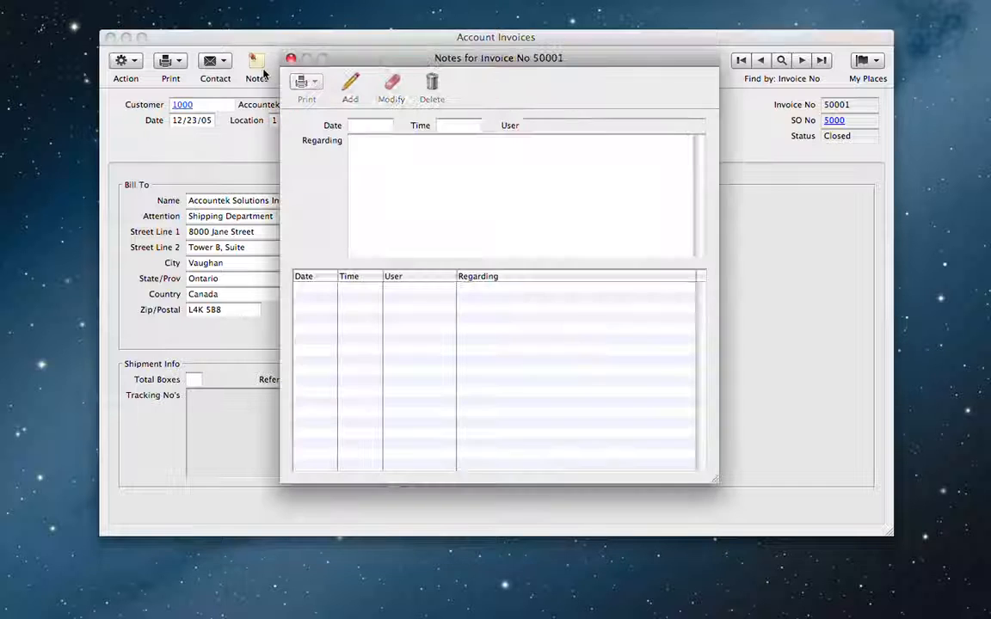
left_click(349, 86)
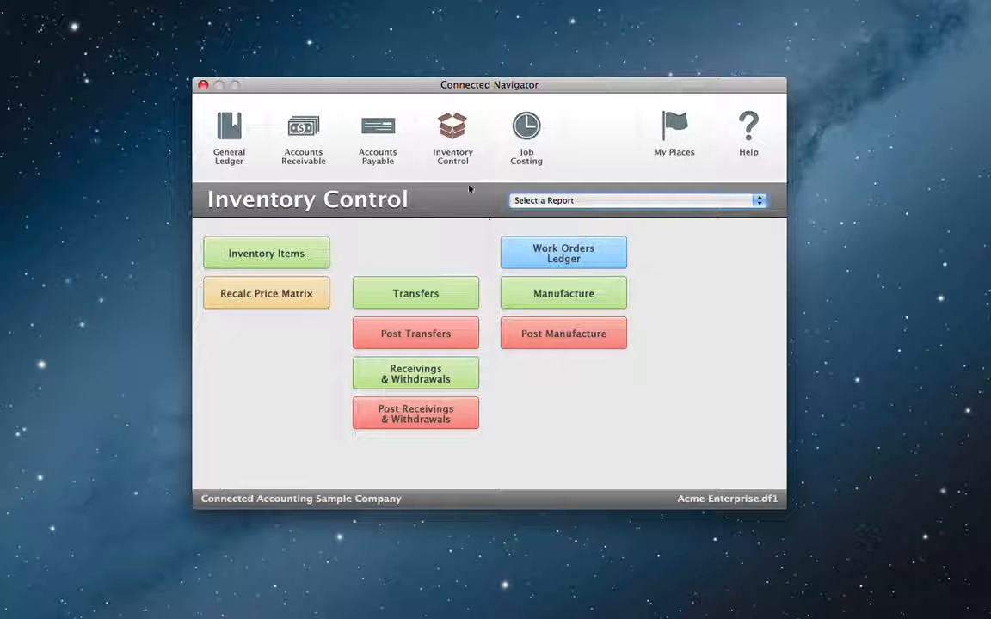
- Open manufacture work order 10004 for the Manufactured System and show location stock for component E104
left_click(562, 253)
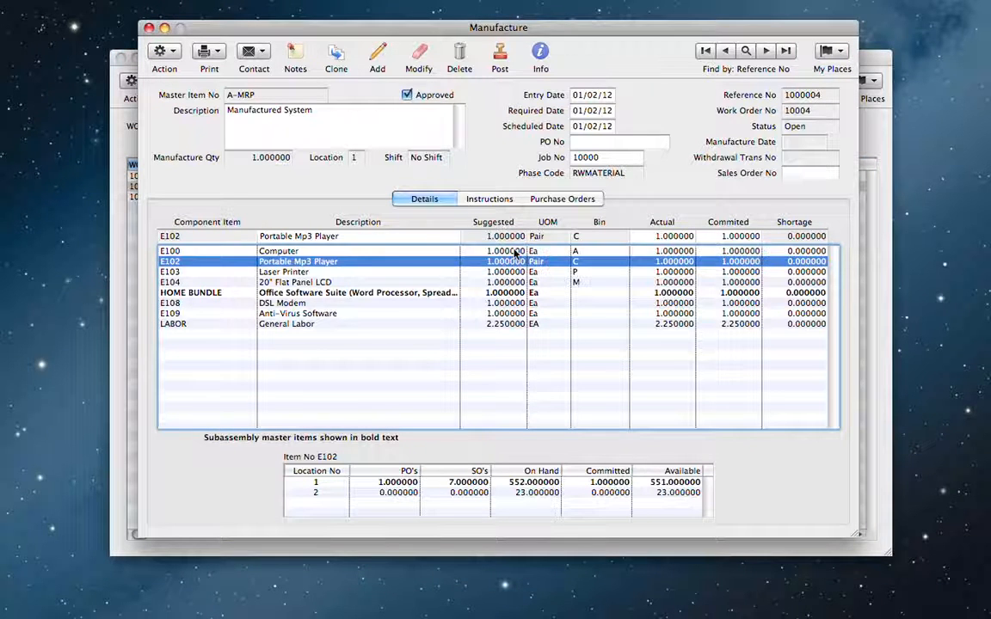
left_click(362, 292)
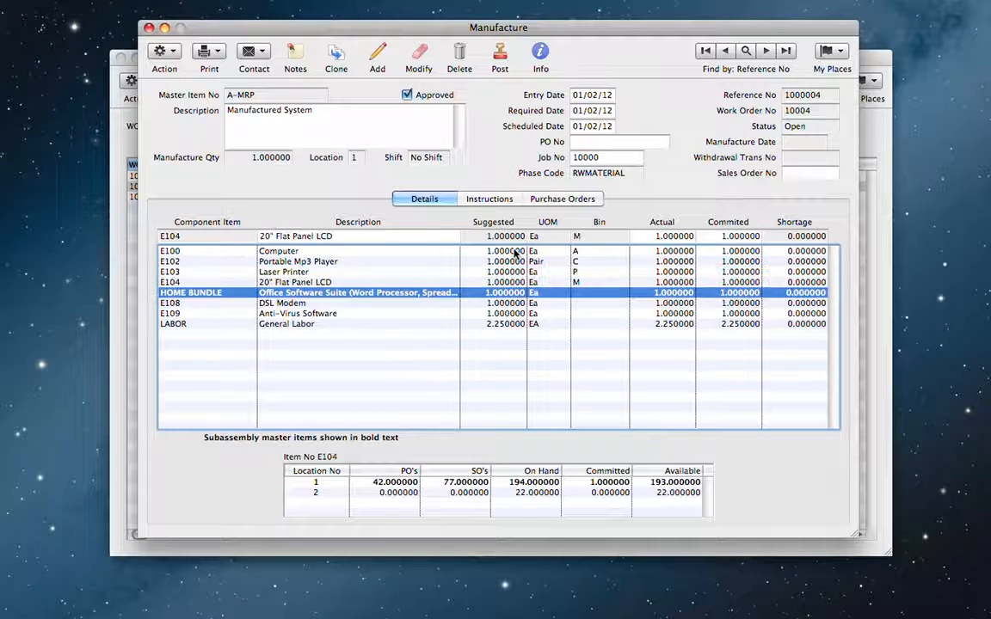